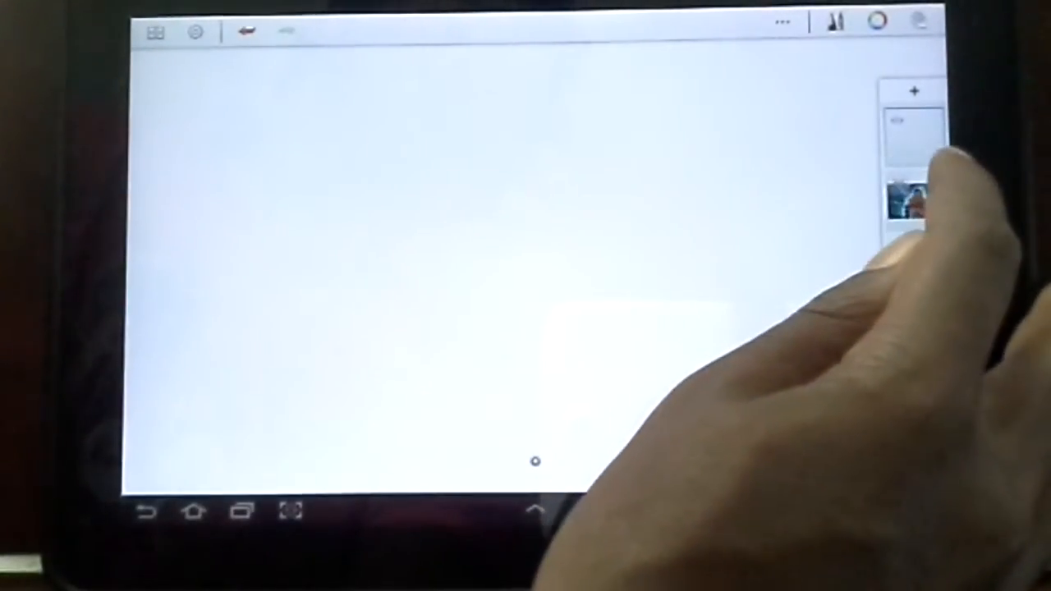
Hide the layers panel so the blank canvas and new empty layer sit unobstructed
{"action": "left_click", "coordinate": [908, 205]}
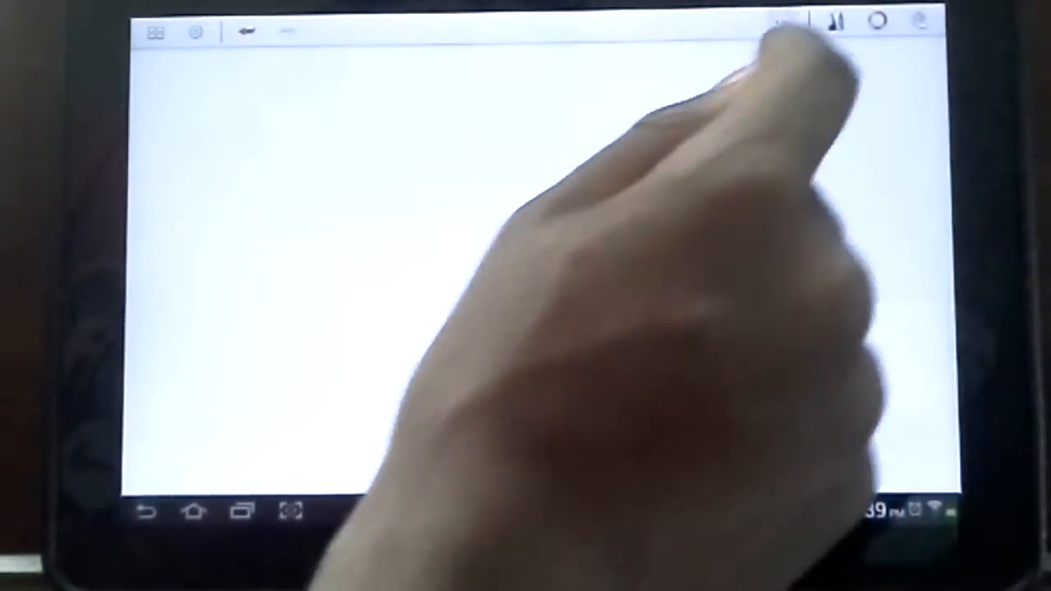
Flood the lower layer with a solid light blue fill beneath the empty top layer
{"action": "left_click", "coordinate": [780, 20]}
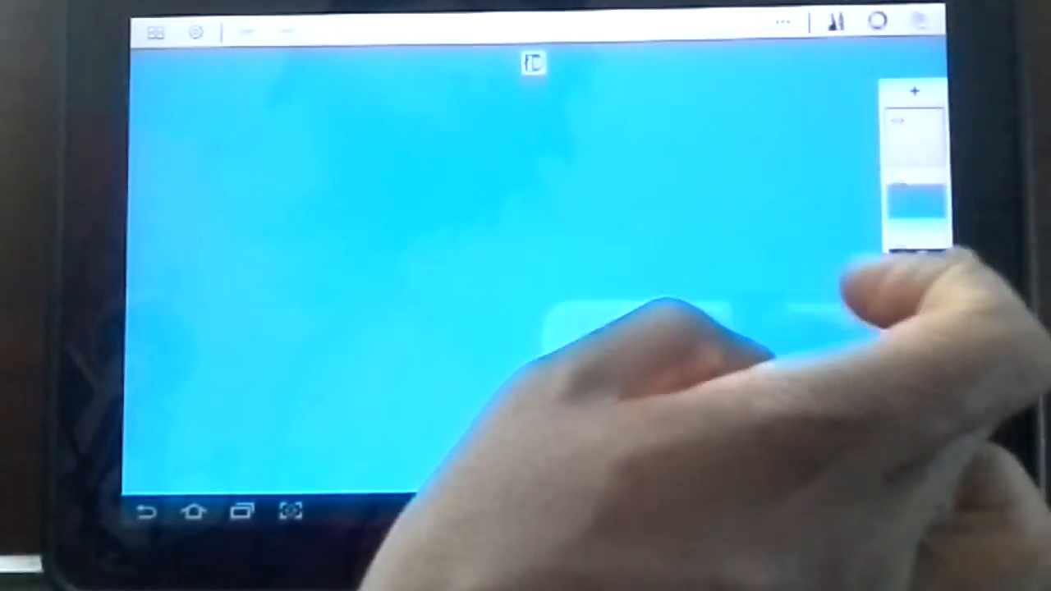
{"action": "left_click", "coordinate": [836, 22]}
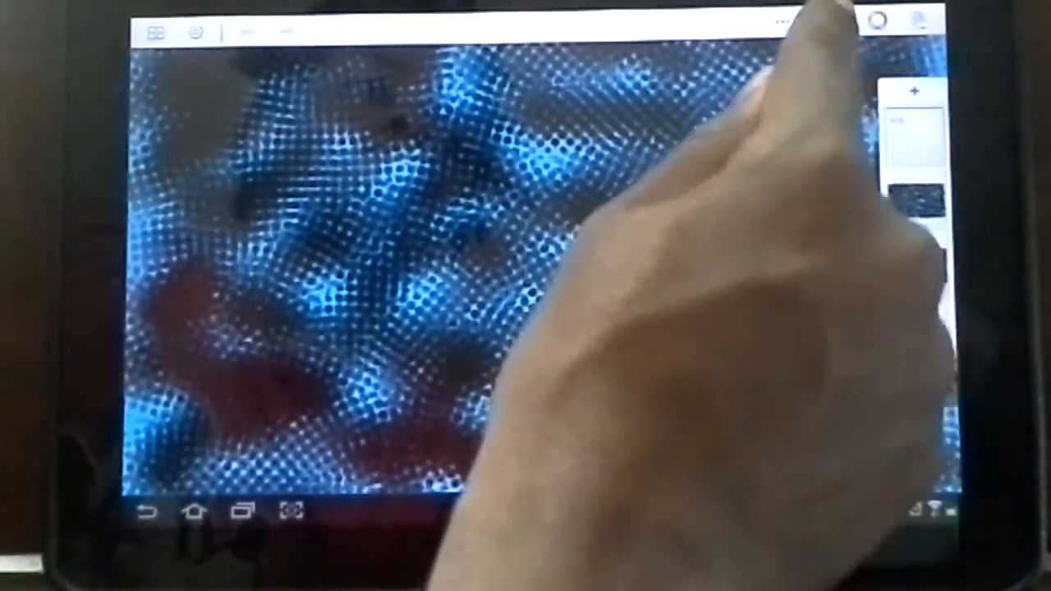
Choose a pen brush and a light blue colour for drawing the lightning lines
{"action": "left_click", "coordinate": [836, 23]}
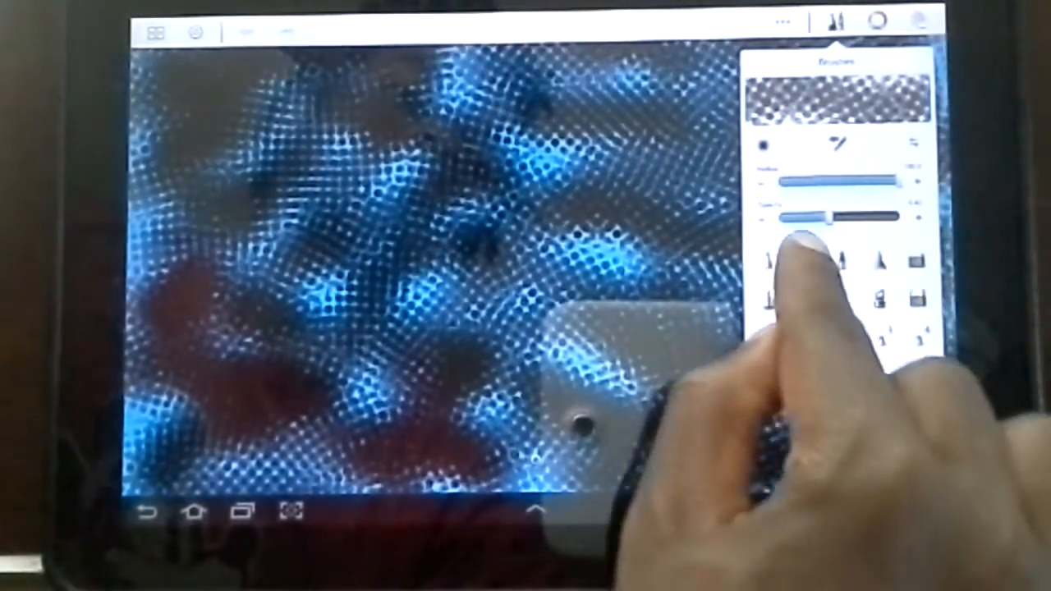
{"action": "left_click", "coordinate": [880, 23]}
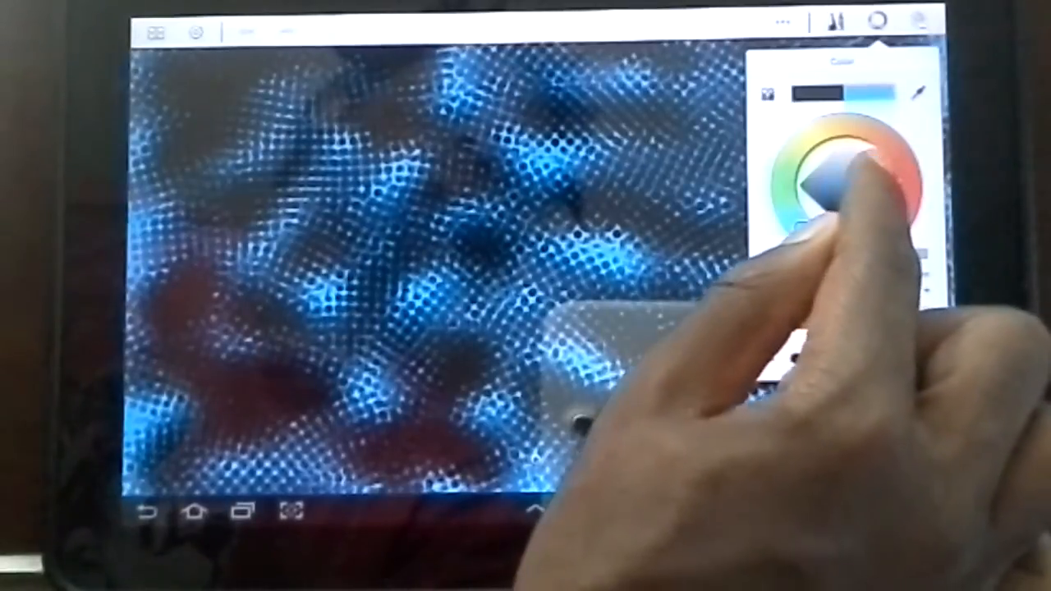
{"action": "left_click", "coordinate": [850, 173]}
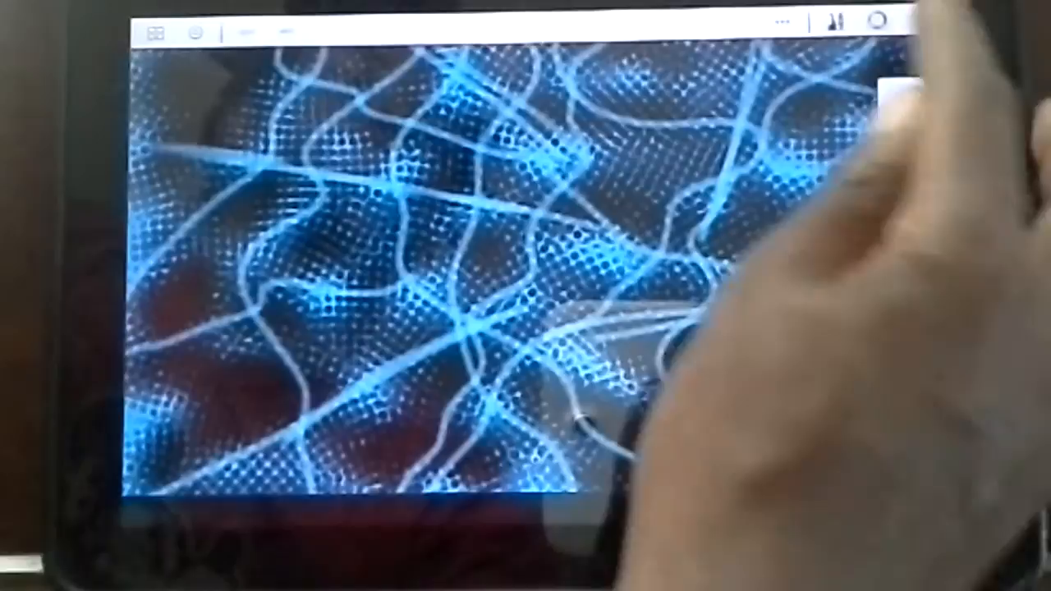
{"action": "left_click", "coordinate": [878, 22]}
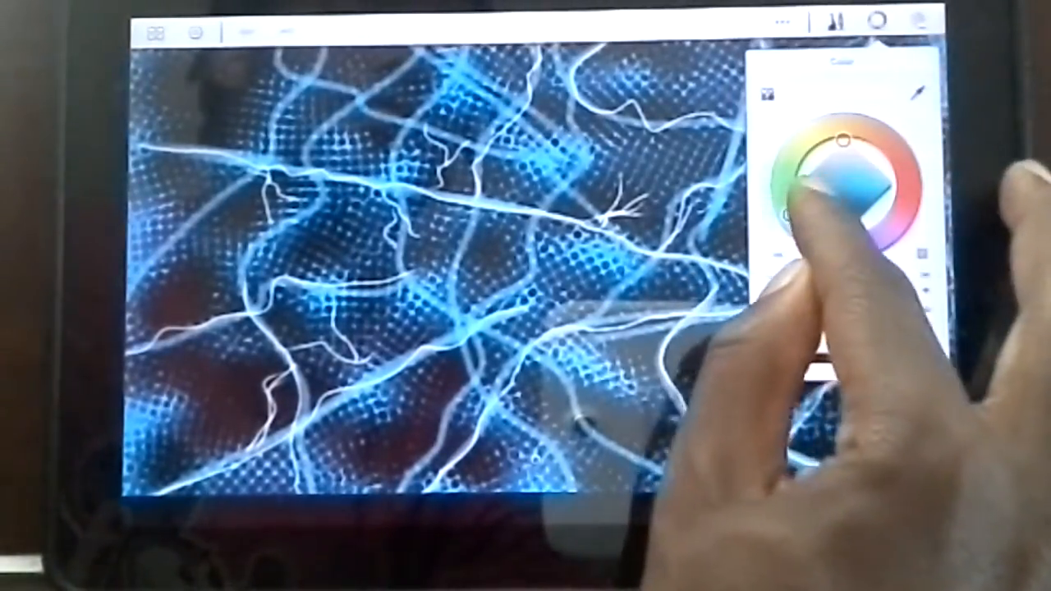
Shift the painting colour to a pale blue and return to the Brushes palette
{"action": "left_click_drag", "start_coordinate": [829, 189], "coordinate": [855, 164]}
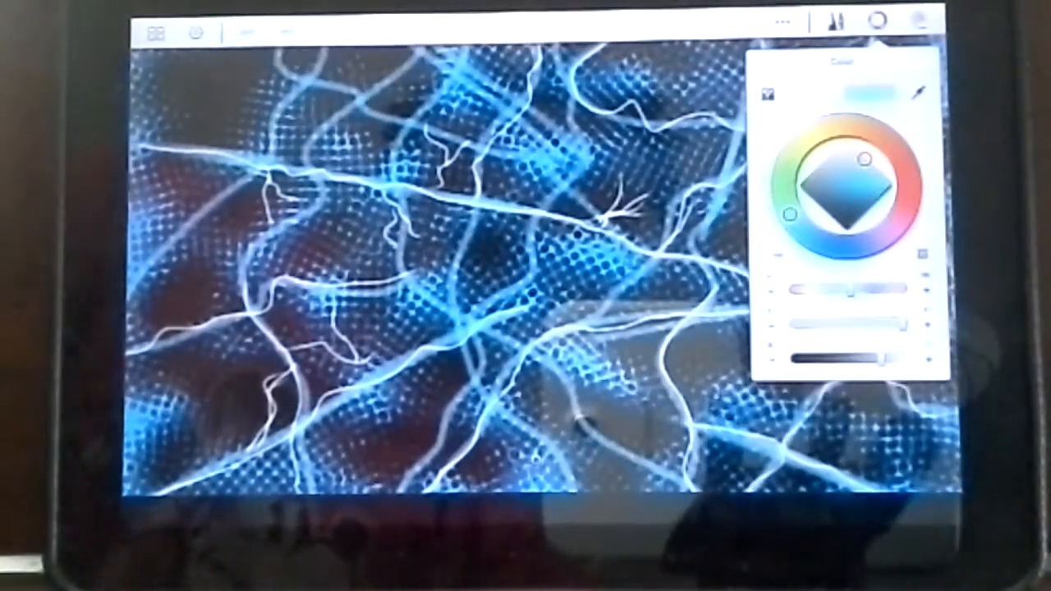
{"action": "left_click", "coordinate": [838, 23]}
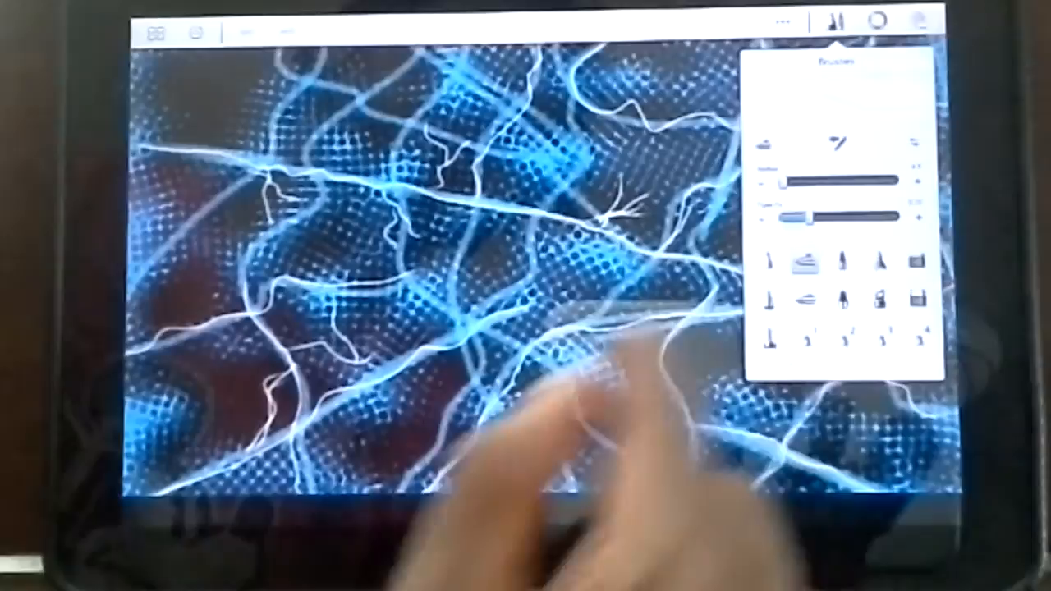